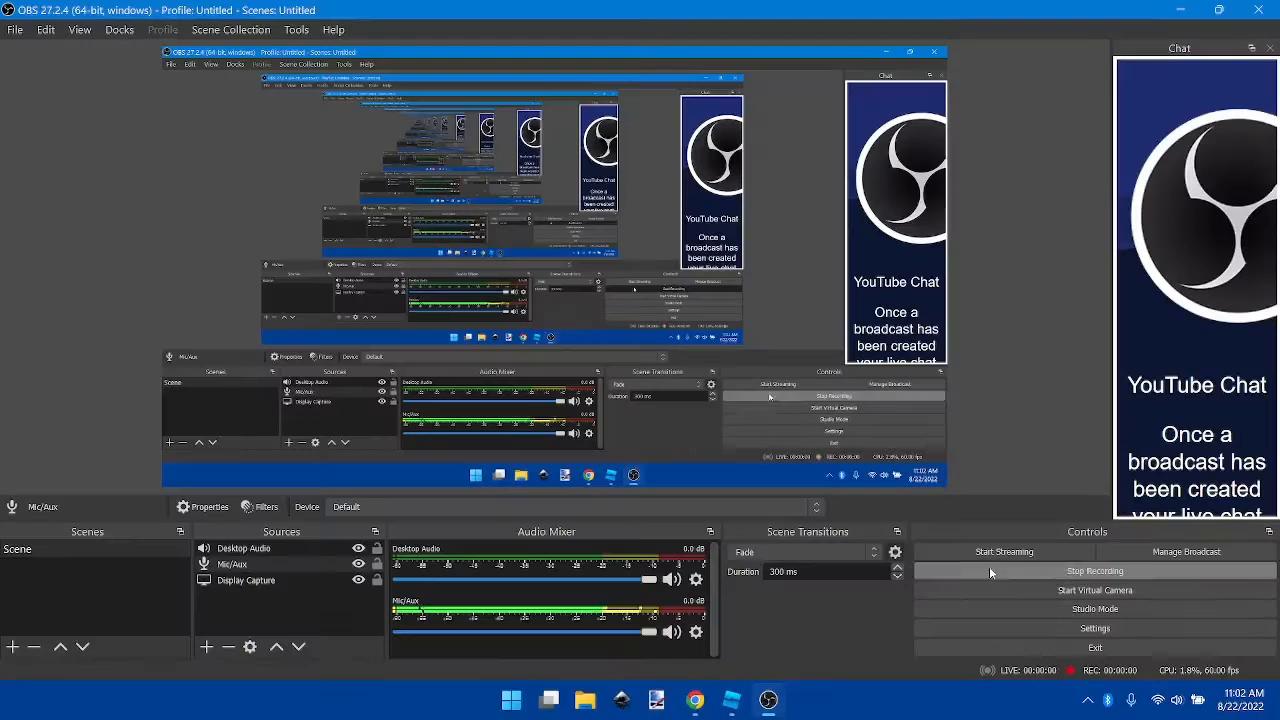
mouse_move(768, 699)
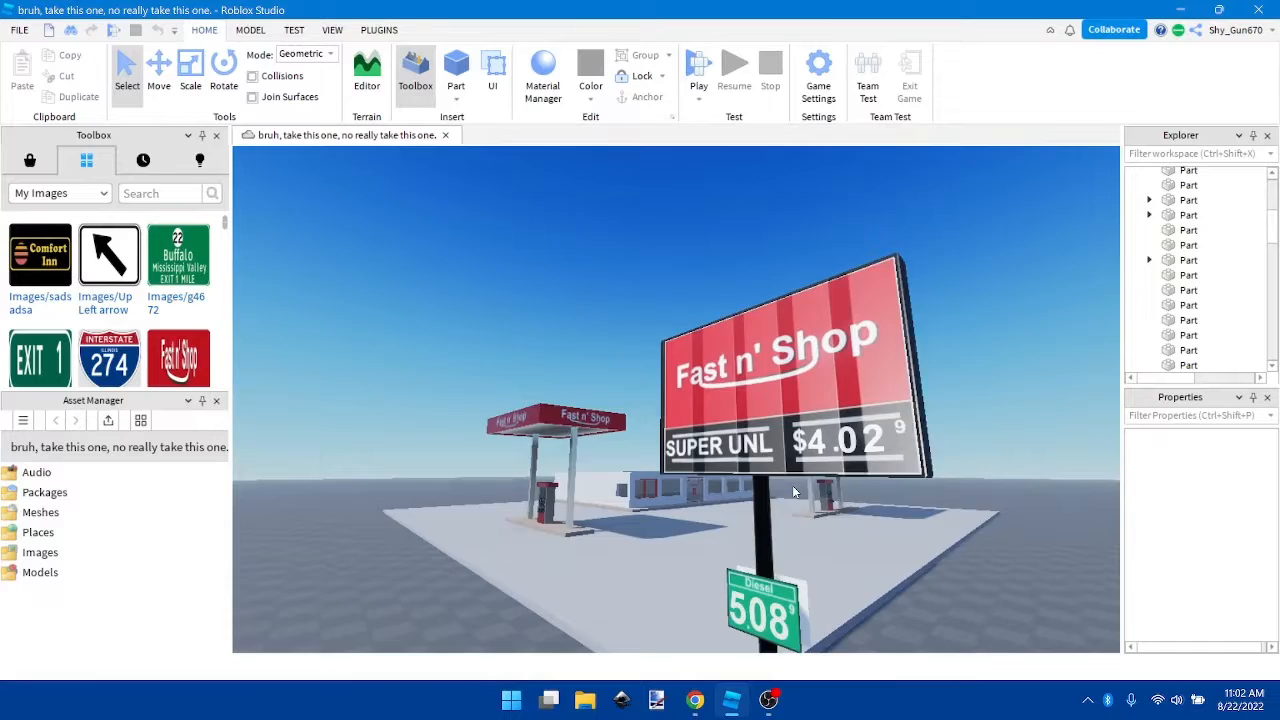
- Orbit the camera around the Fast n' Shop gas station sign
left_click_drag(795, 490, 917, 434)
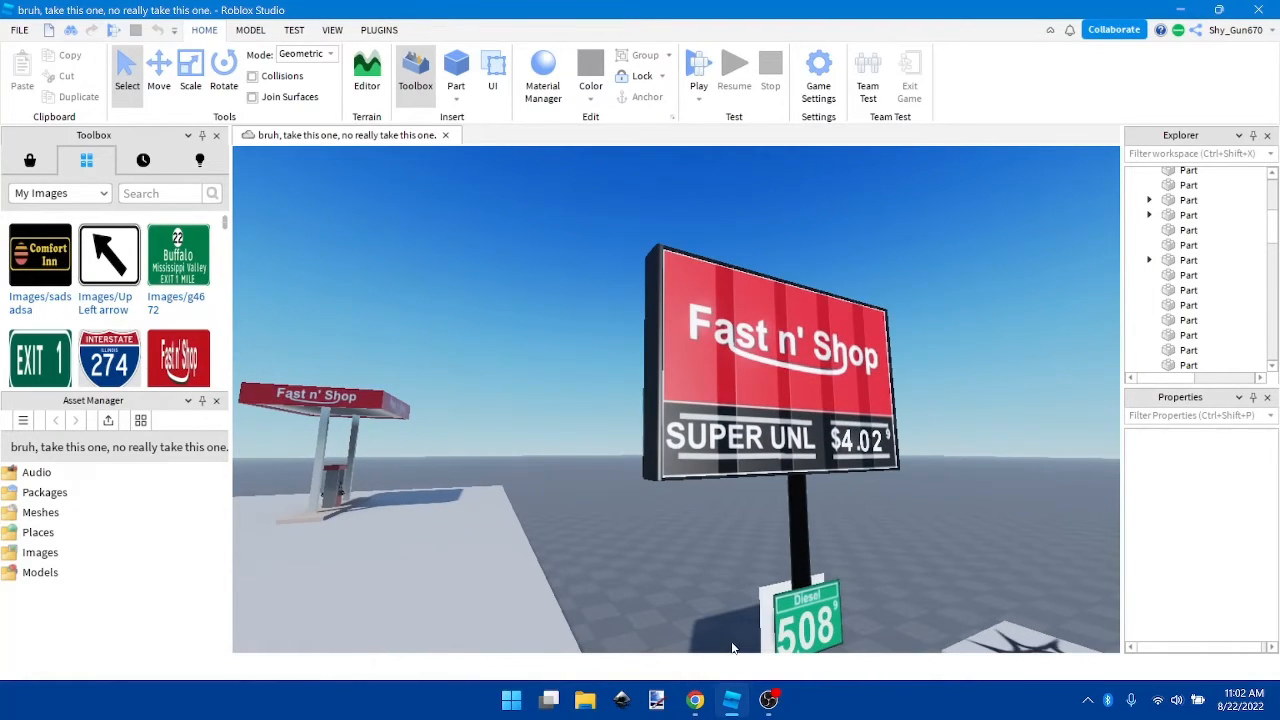
- Switch to Chrome showing AAA Illinois averages: Regular $4.254, Diesel $5.099
left_click(694, 699)
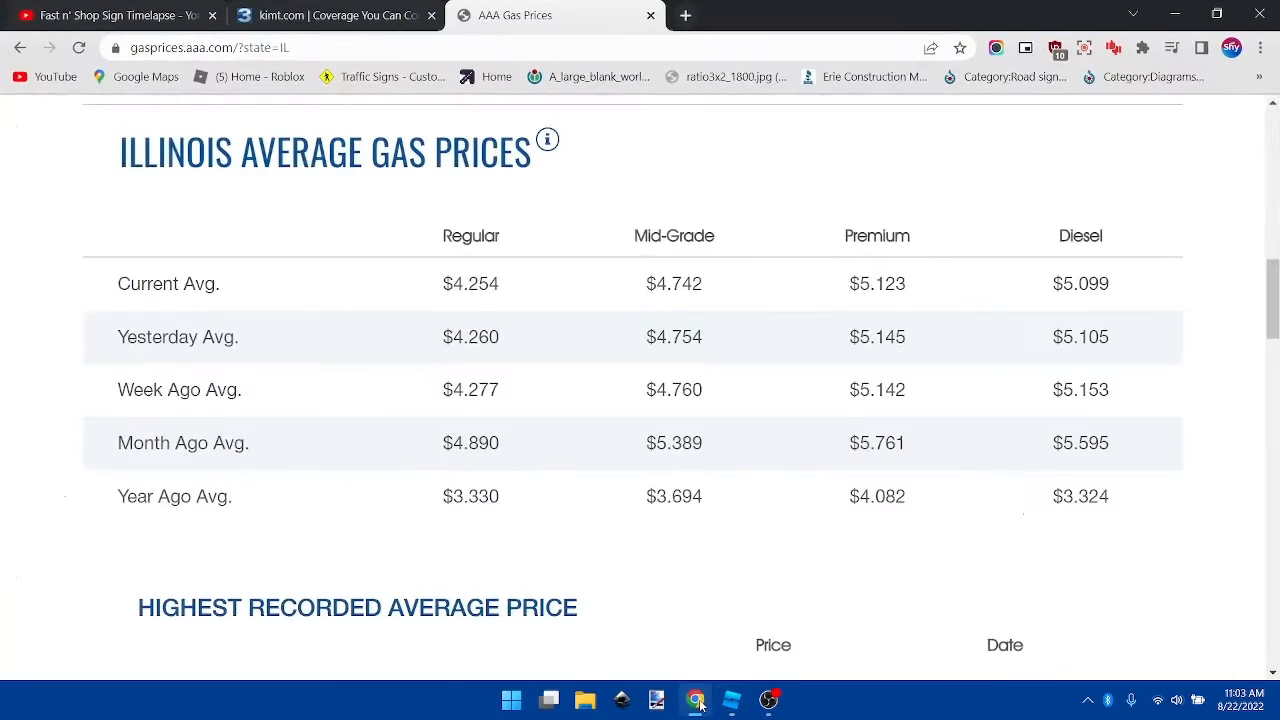
mouse_move(769, 699)
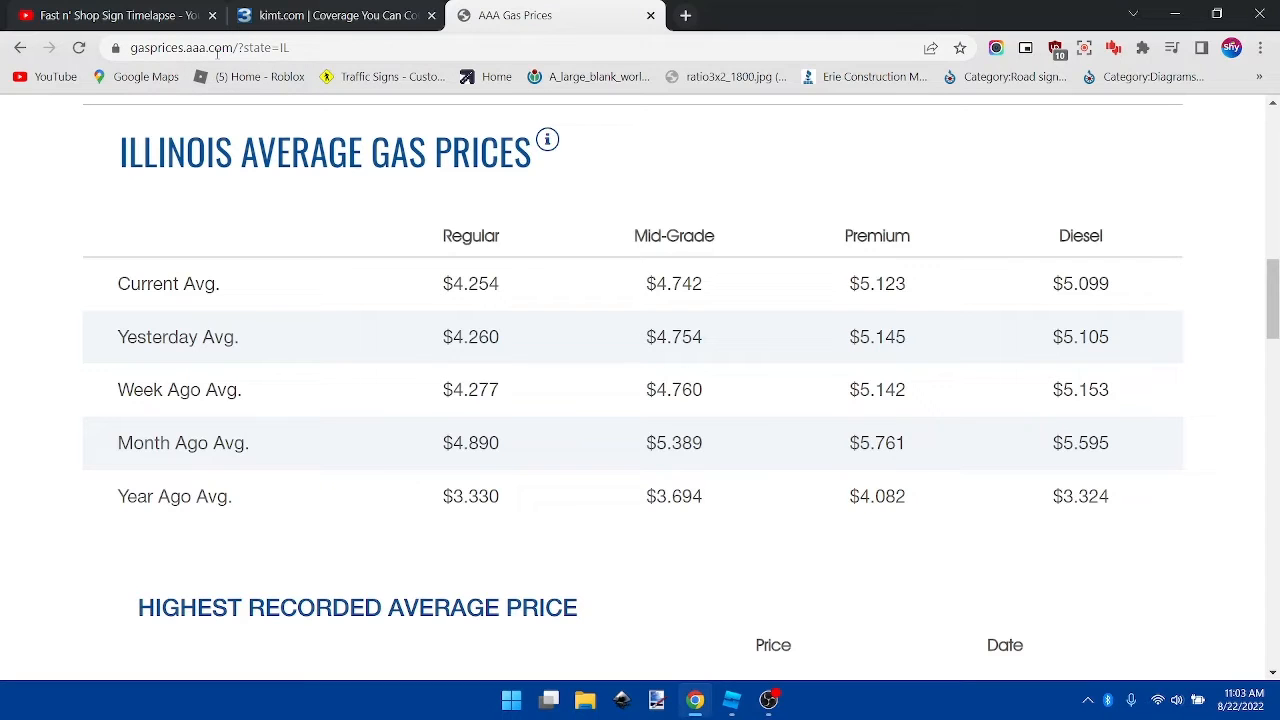
mouse_move(757, 631)
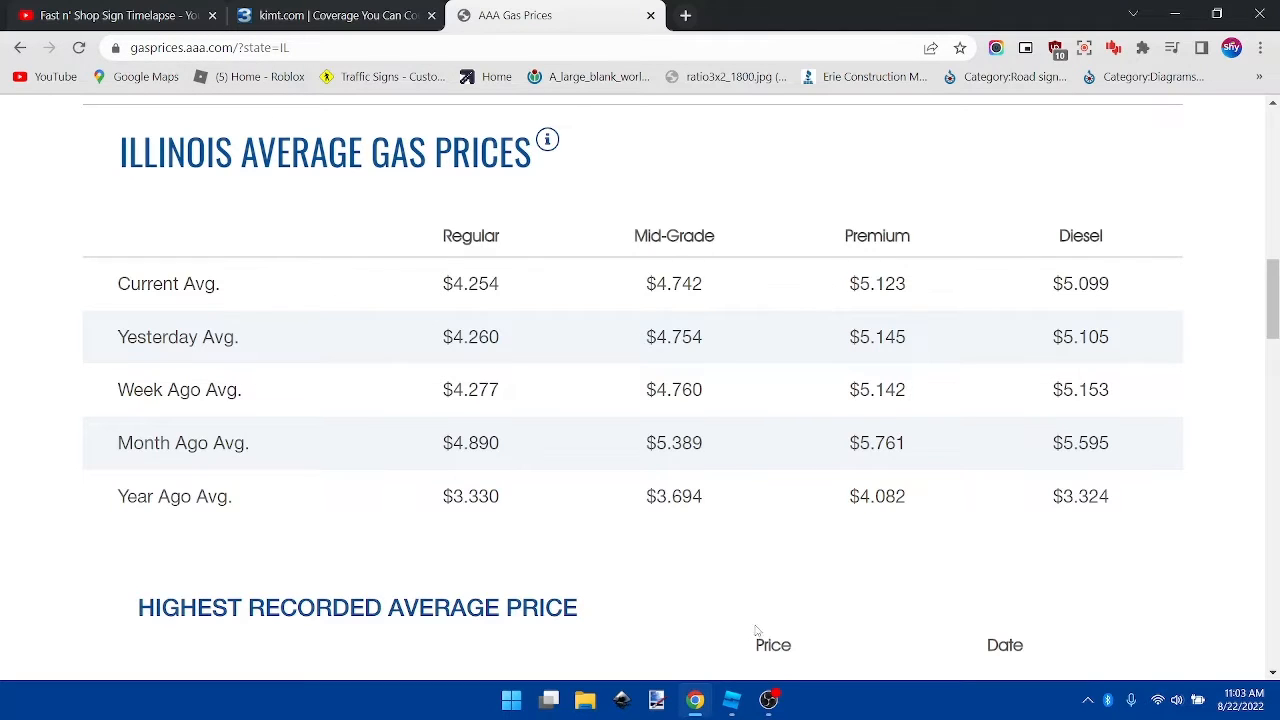
- Select the Fast n' Shop sign and expand Main Sign to set Digit B to 2
left_click(731, 699)
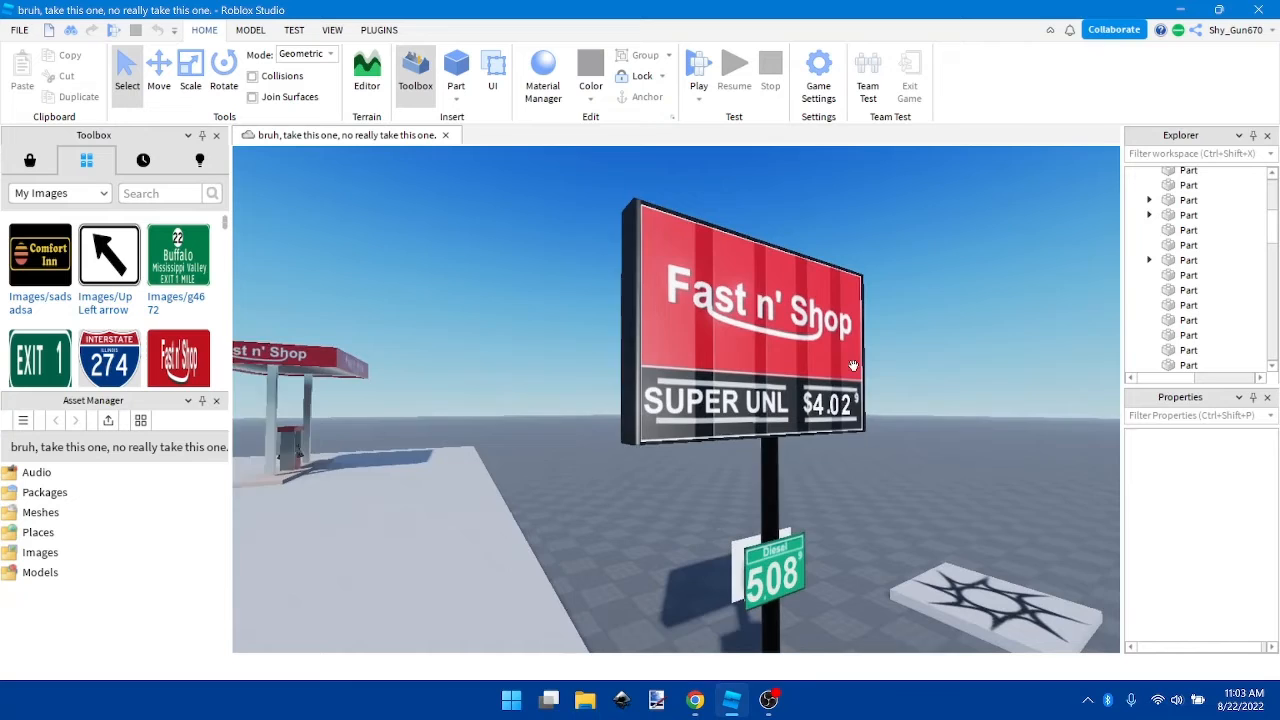
left_click(854, 365)
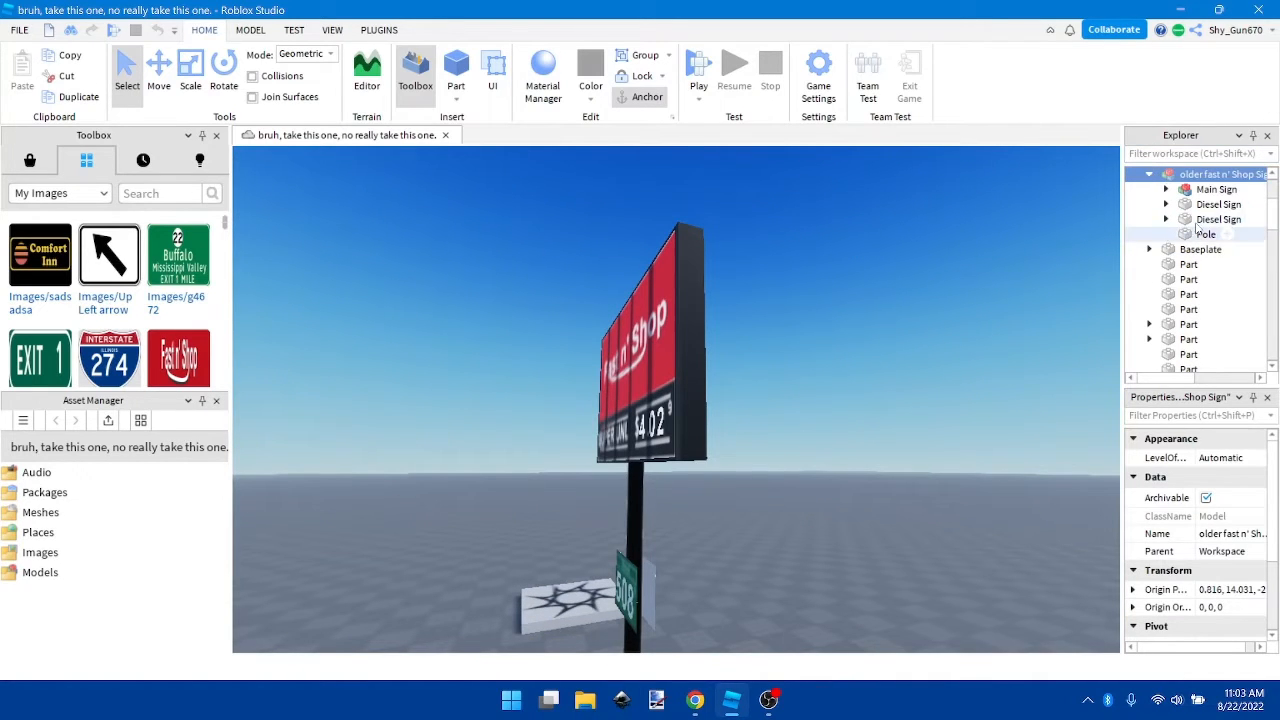
left_click(1166, 189)
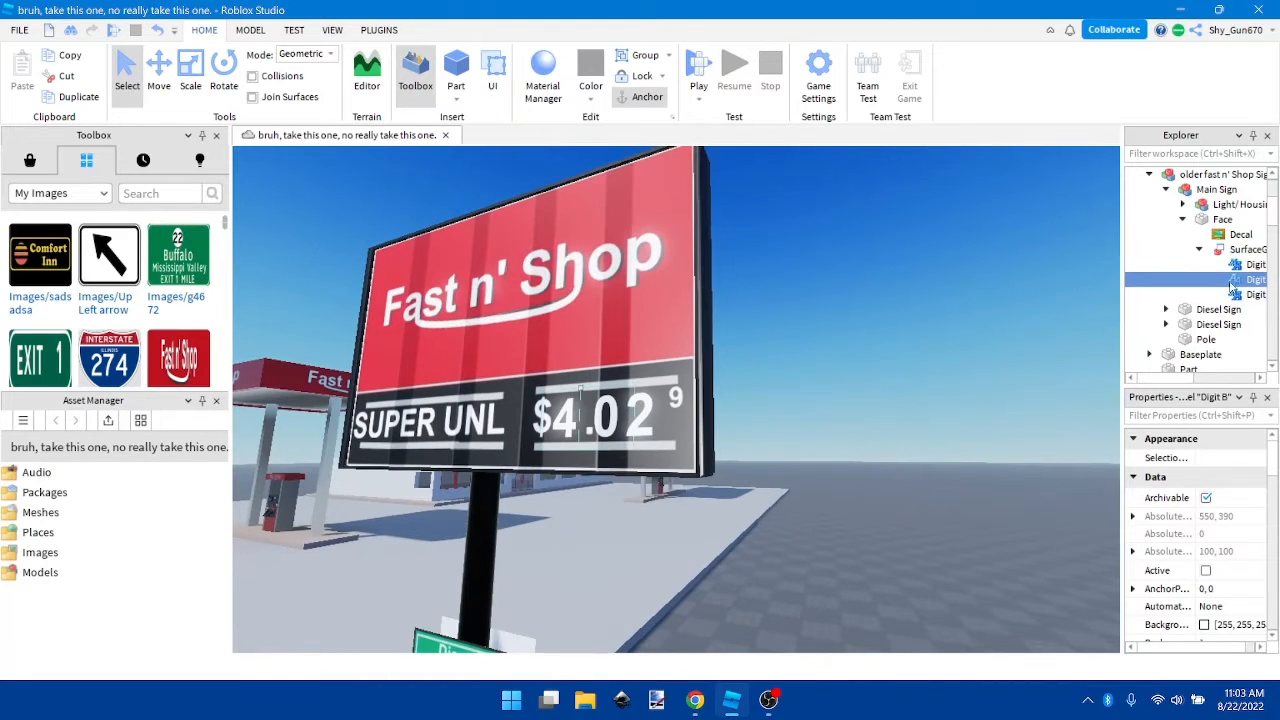
scroll("down", 3)
type("2")
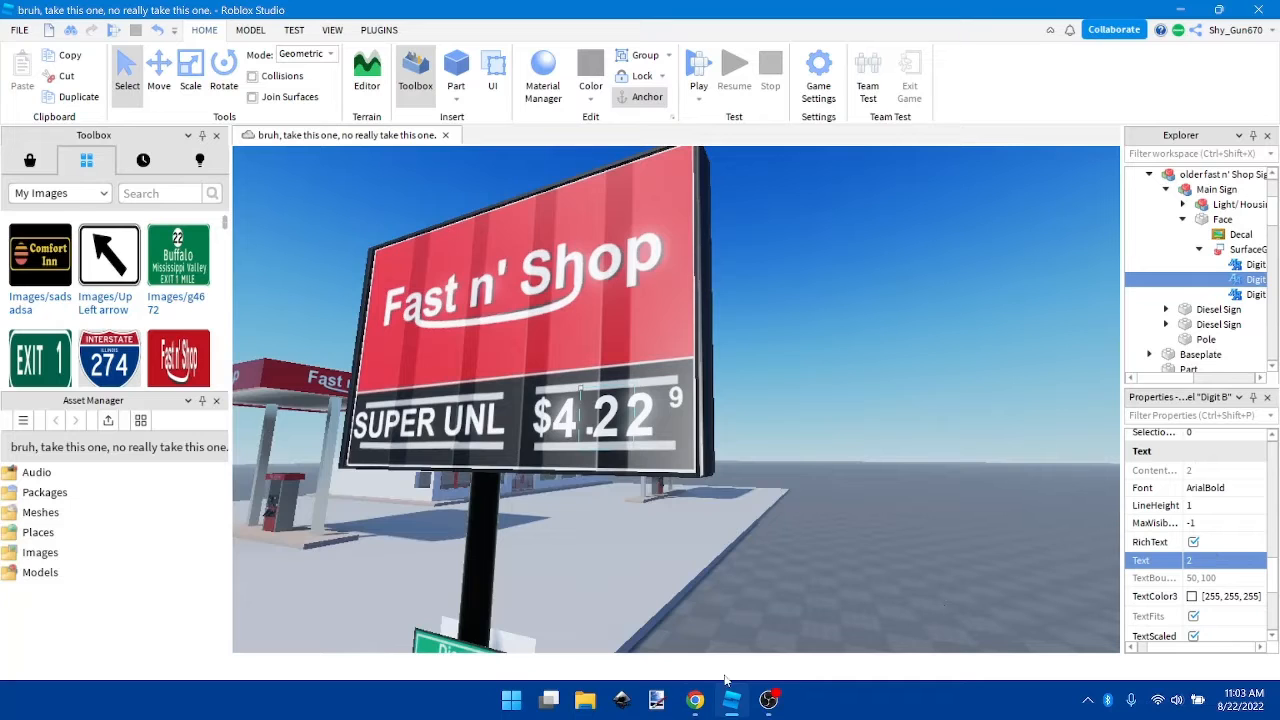
- Recheck the Illinois average prices in Chrome, then return to Roblox Studio
left_click(694, 699)
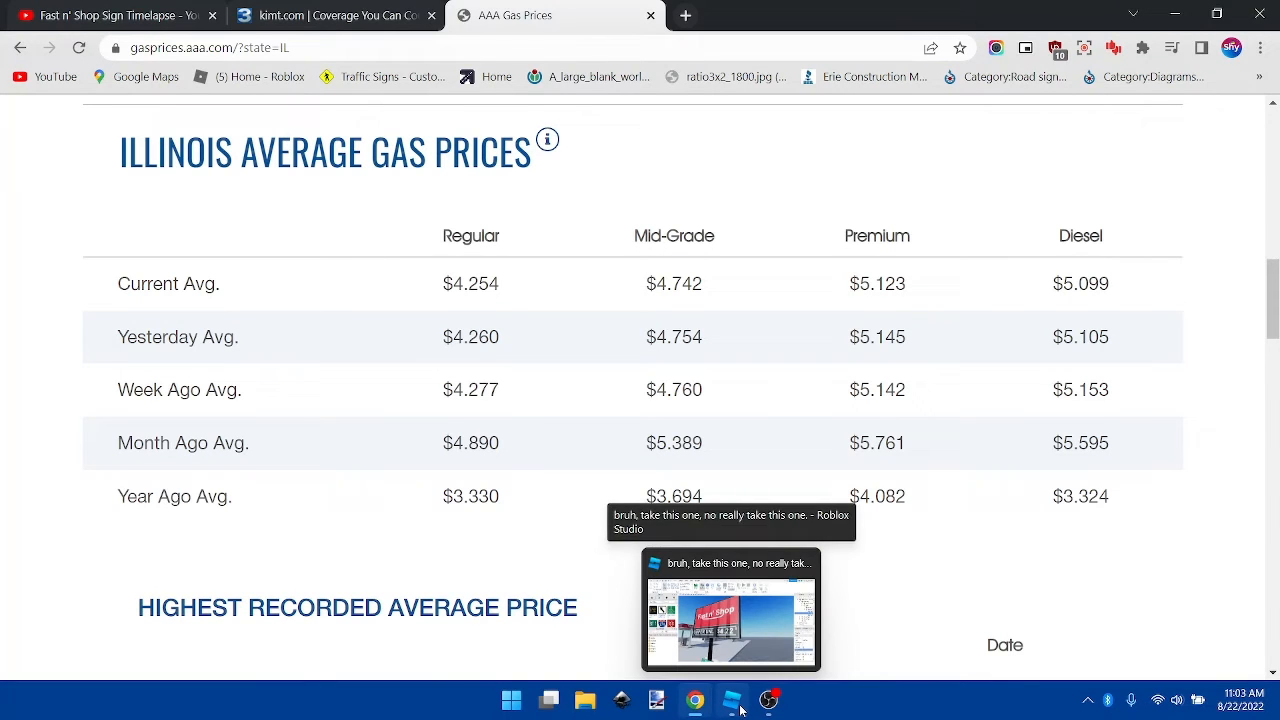
left_click(730, 610)
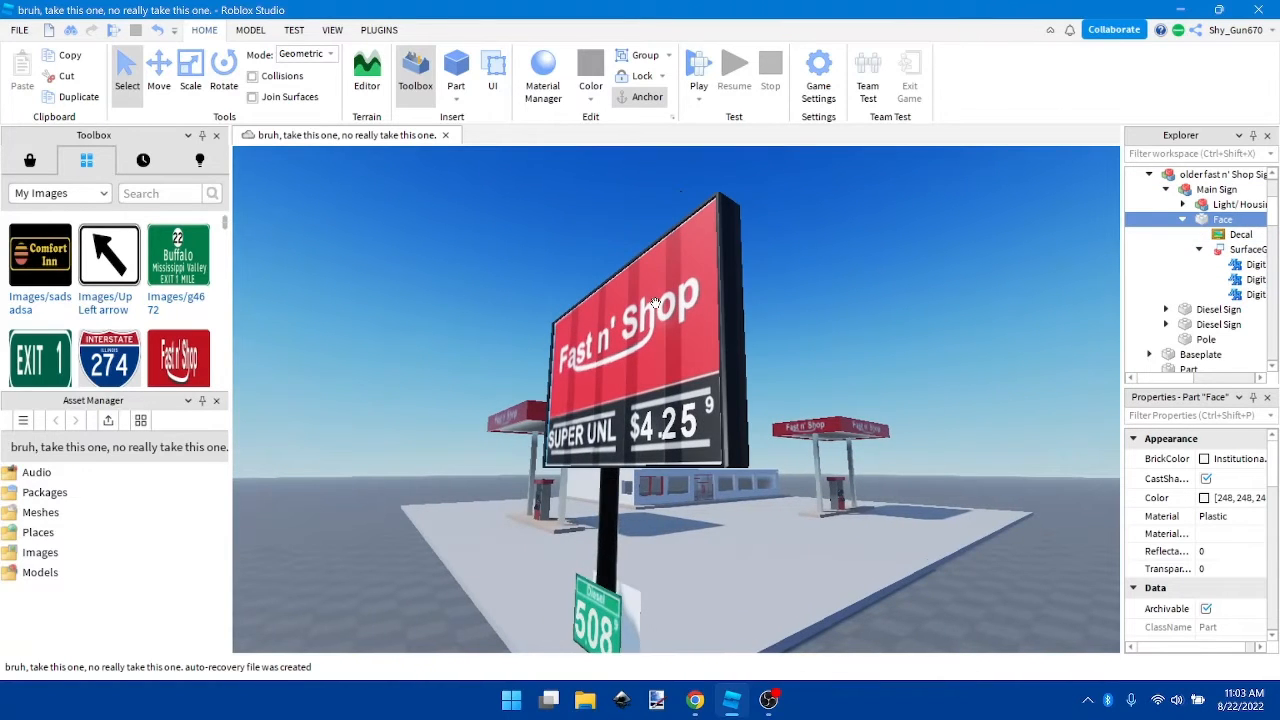
- Set rotation snapping and rotate the duplicated Face to the sign's back
left_click(223, 70)
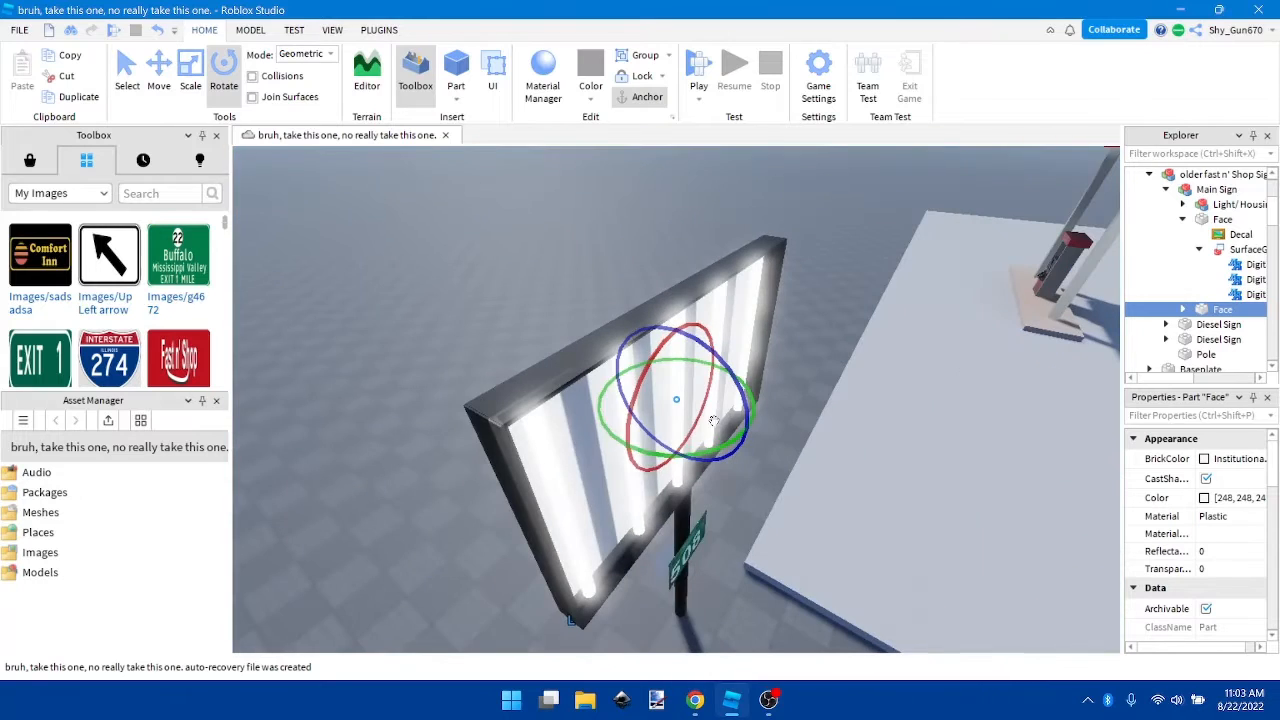
left_click(250, 29)
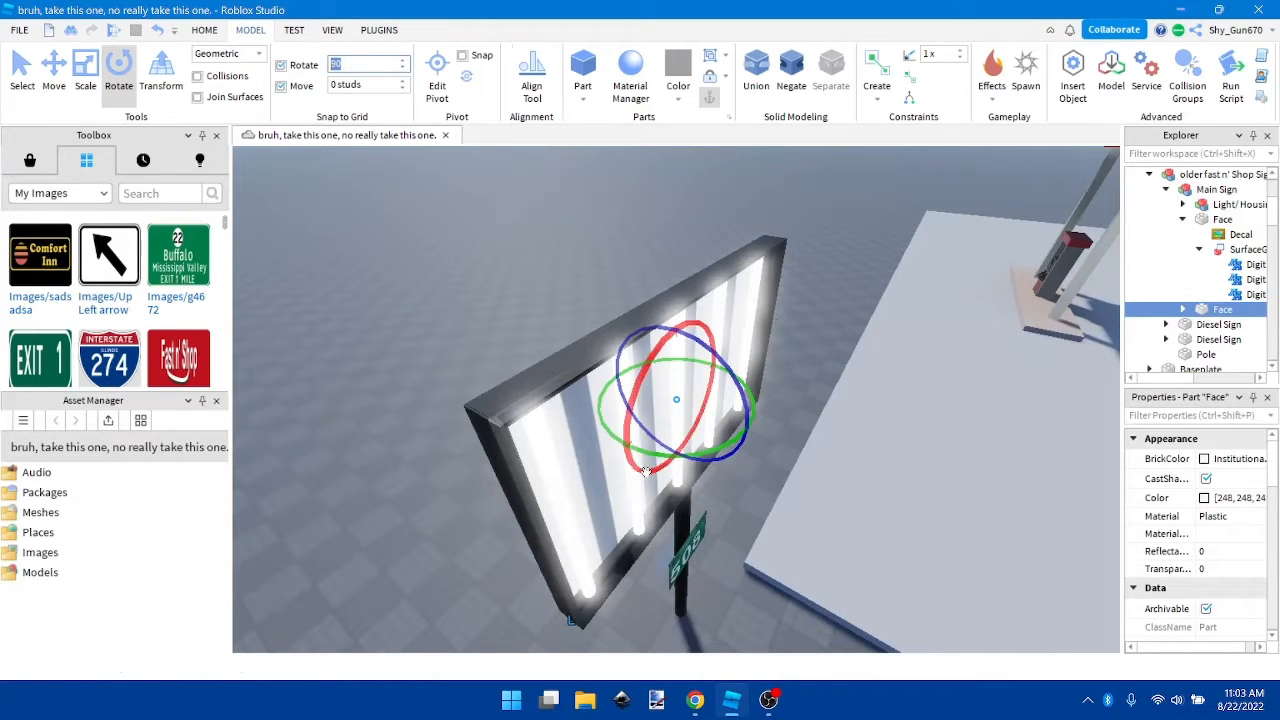
left_click(204, 29)
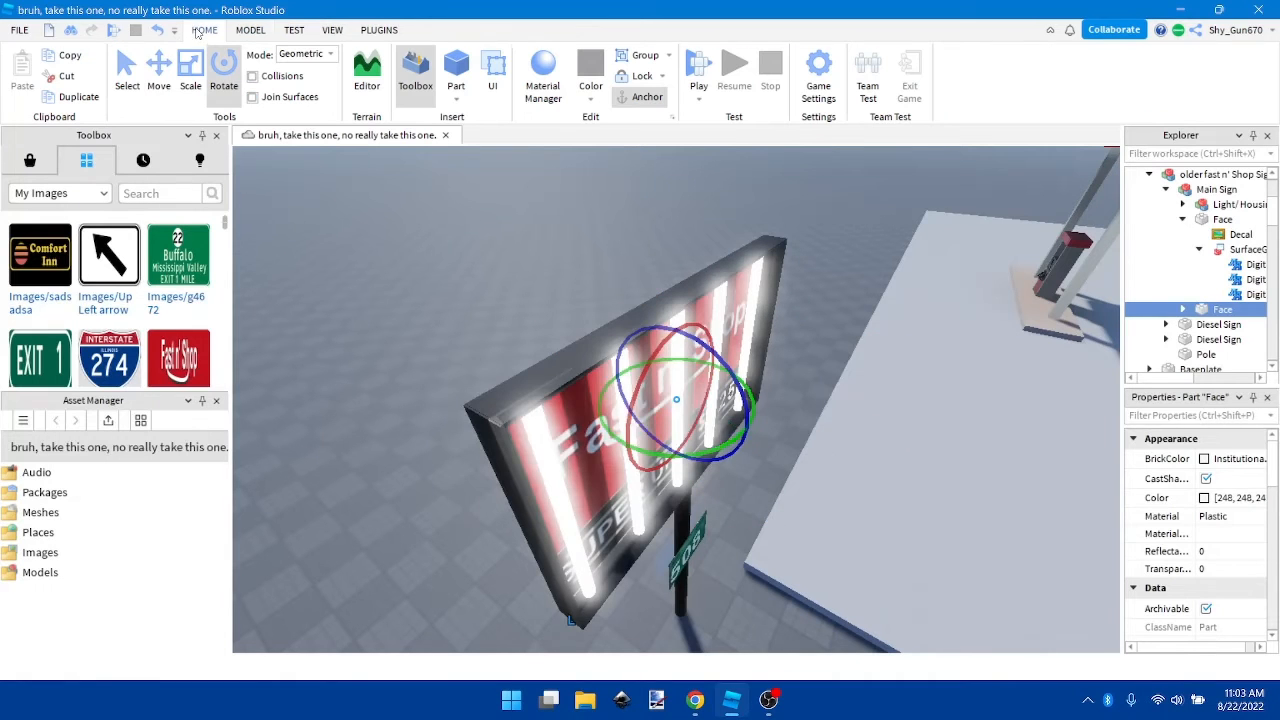
left_click(158, 70)
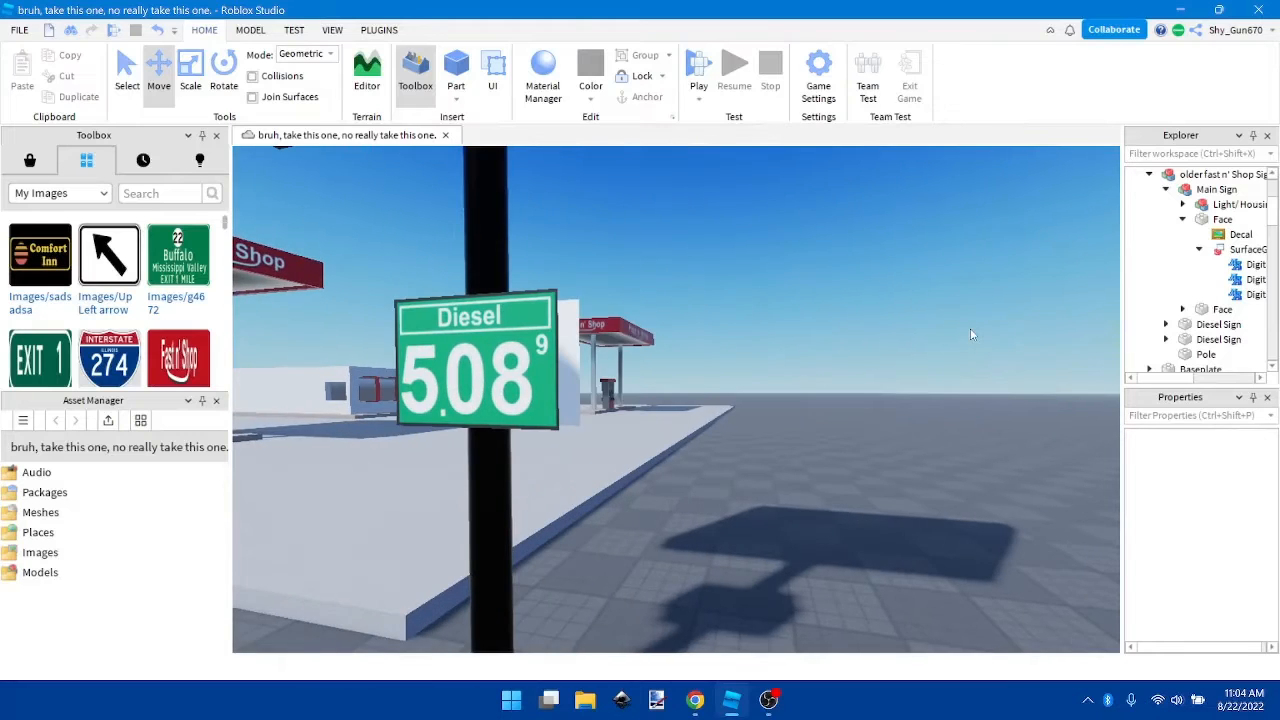
left_click(475, 360)
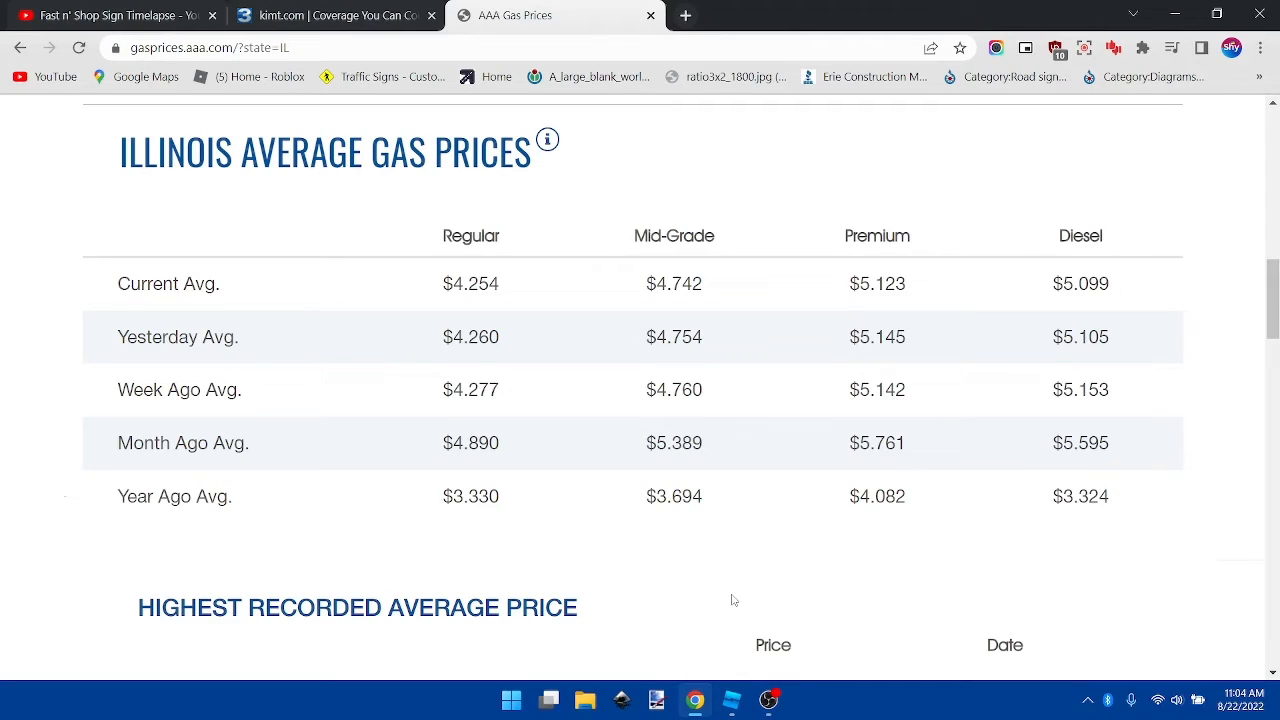
scroll("down", 3)
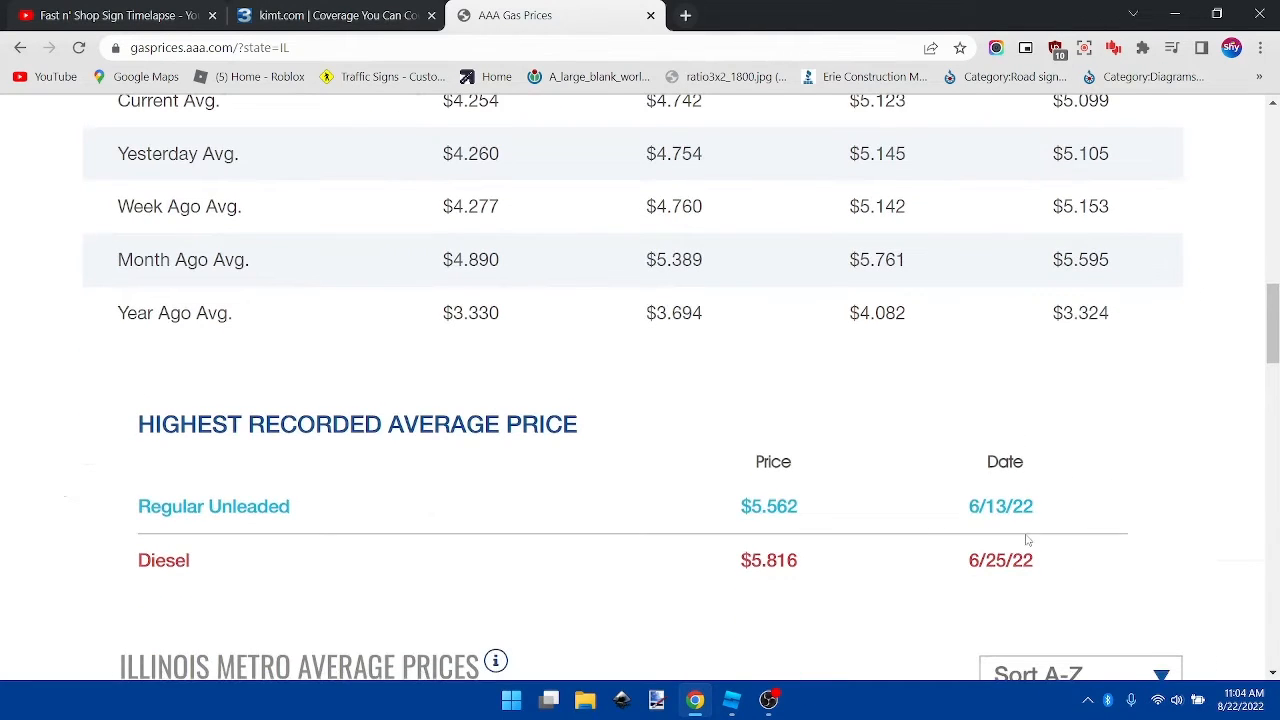
scroll("down", 3)
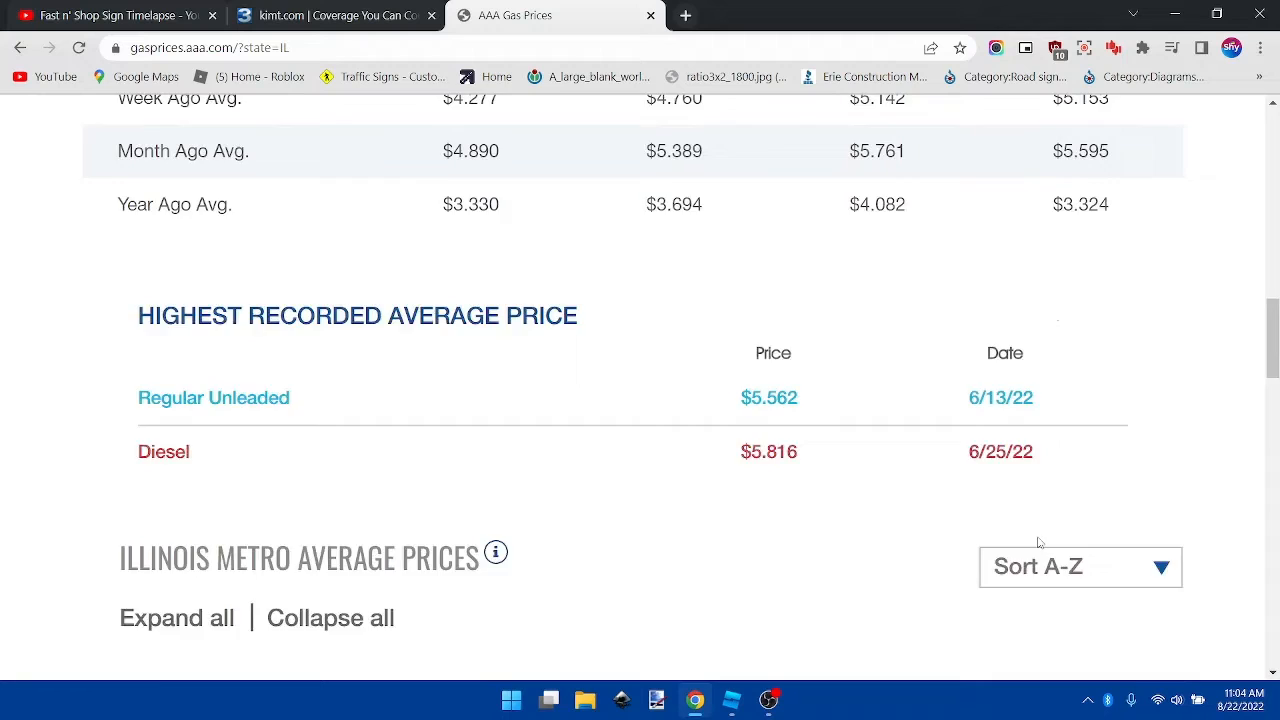
scroll("up", 3)
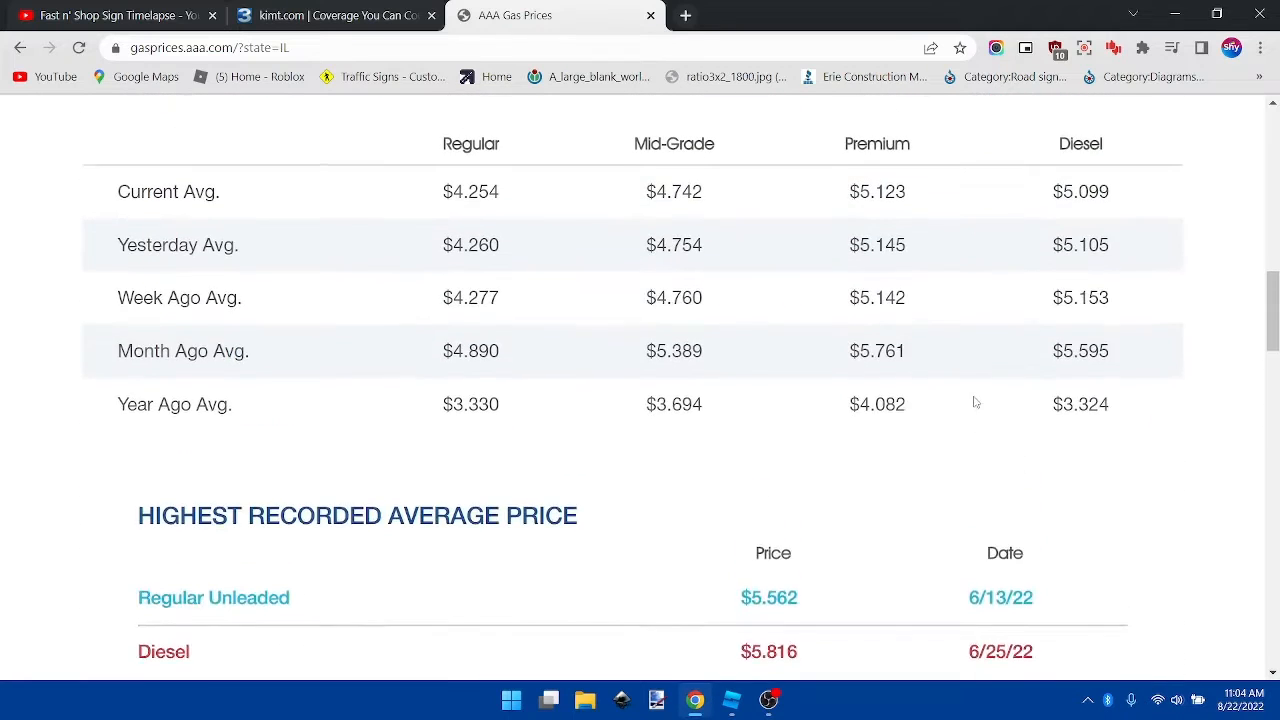
scroll("up", 3)
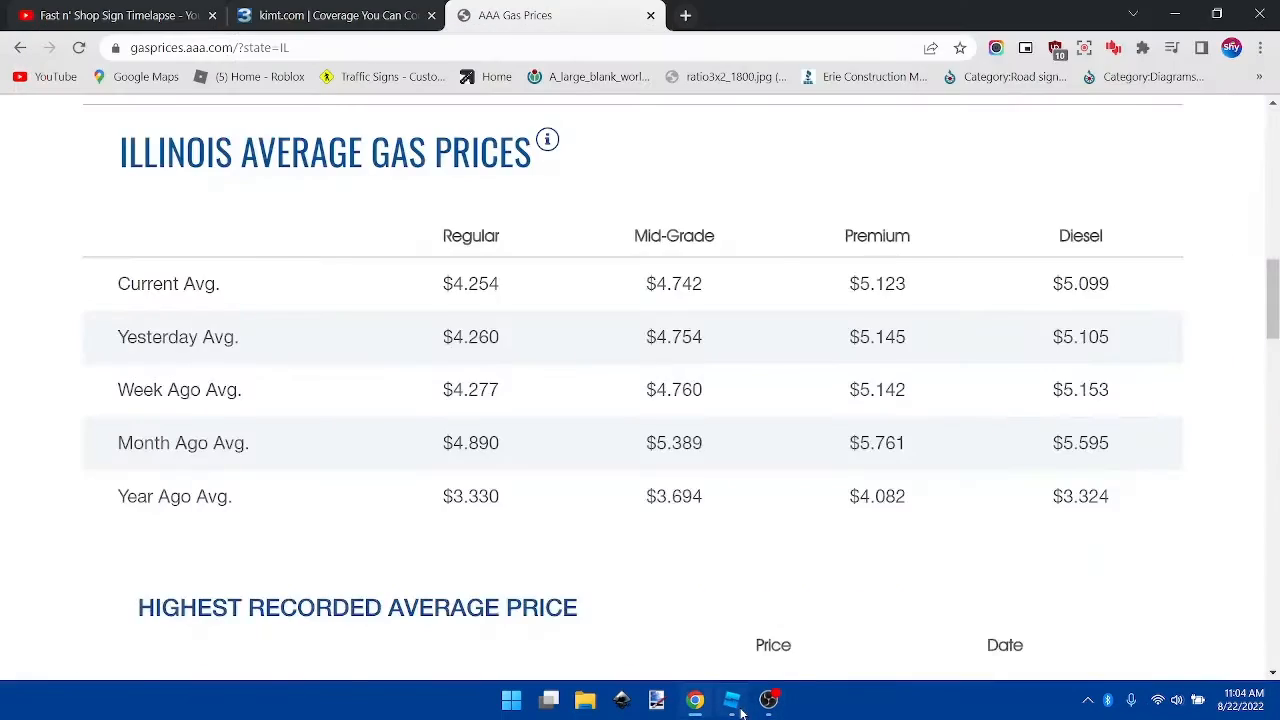
- Set the diesel sign's Digit 3 to 9 and expand the second Diesel Sign
left_click(731, 699)
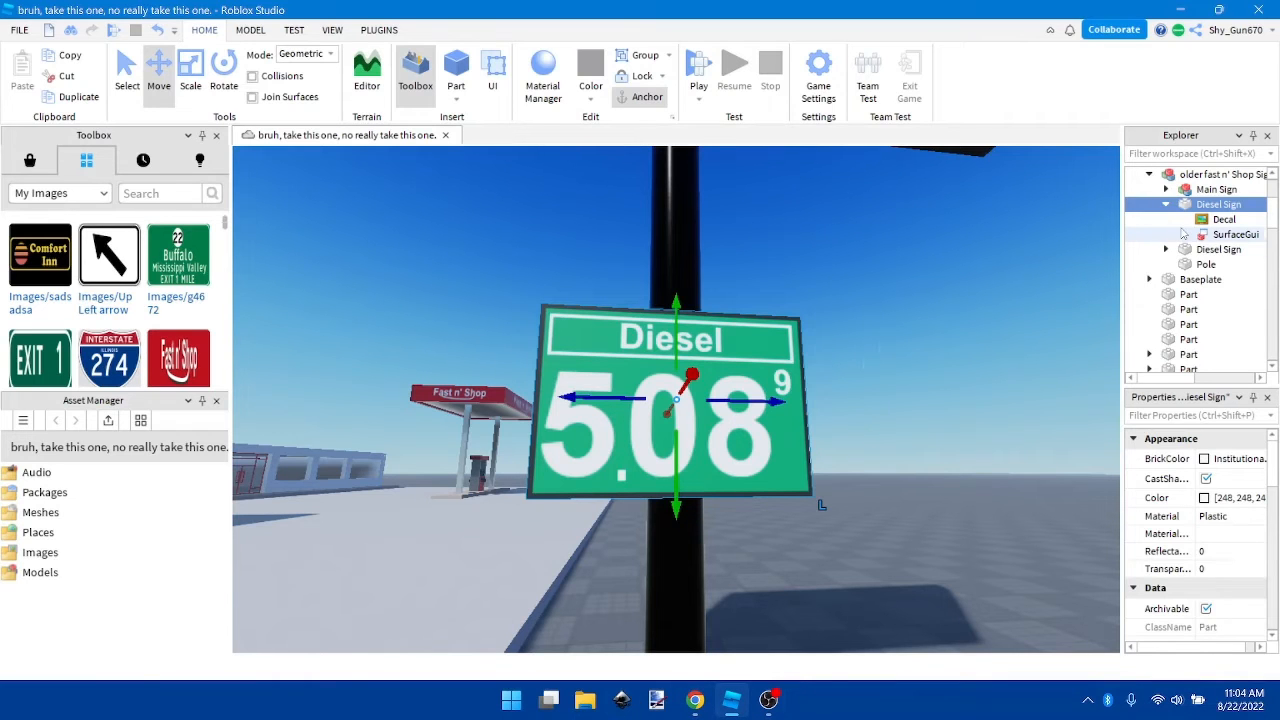
left_click(1212, 279)
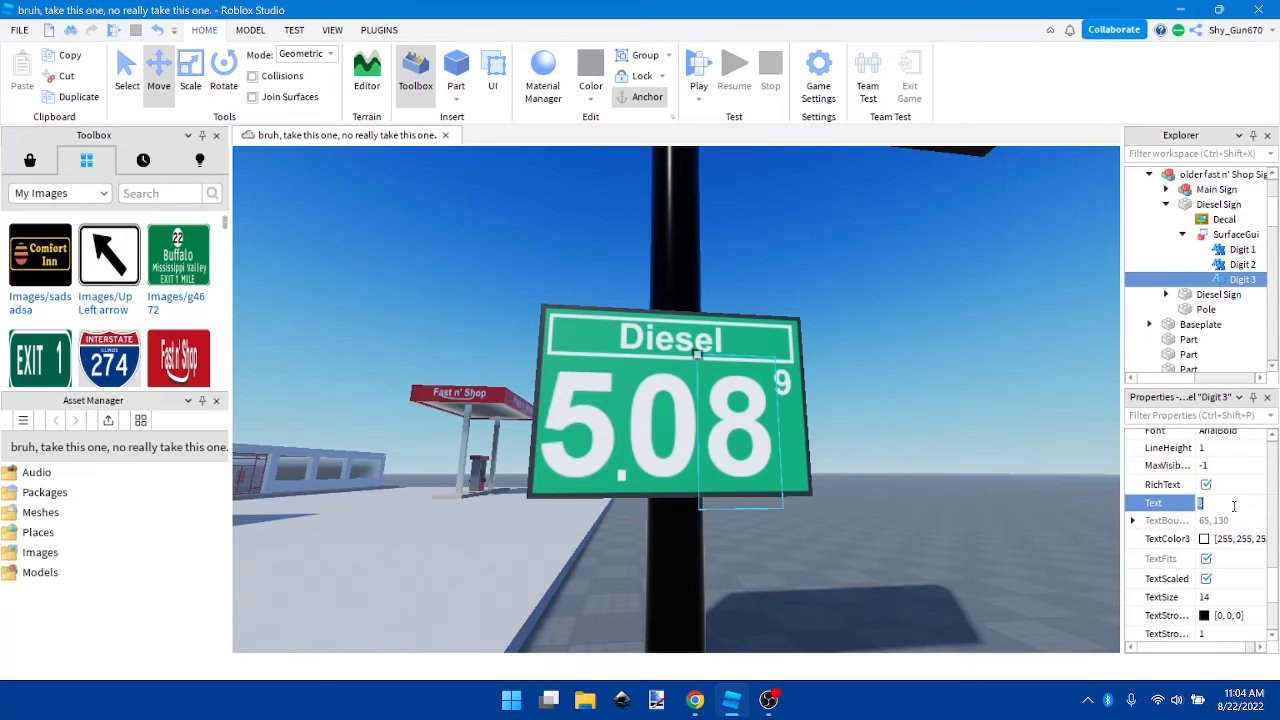
type("9")
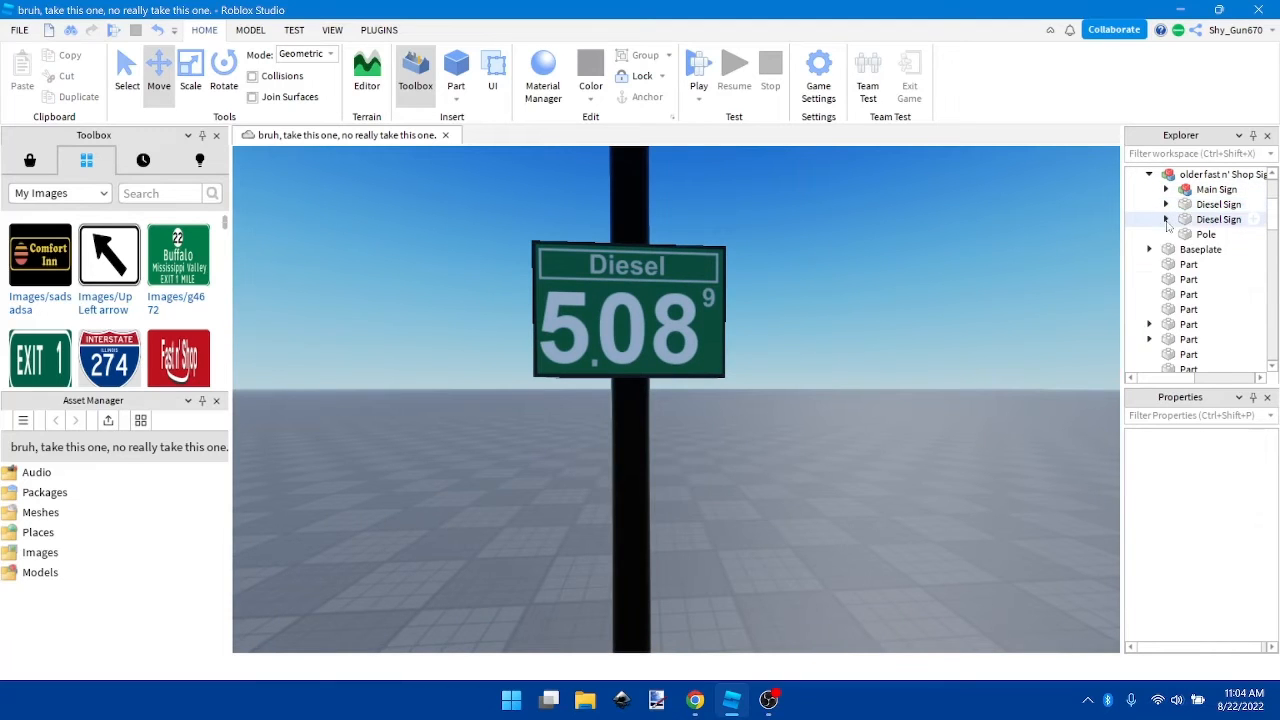
left_click(1165, 219)
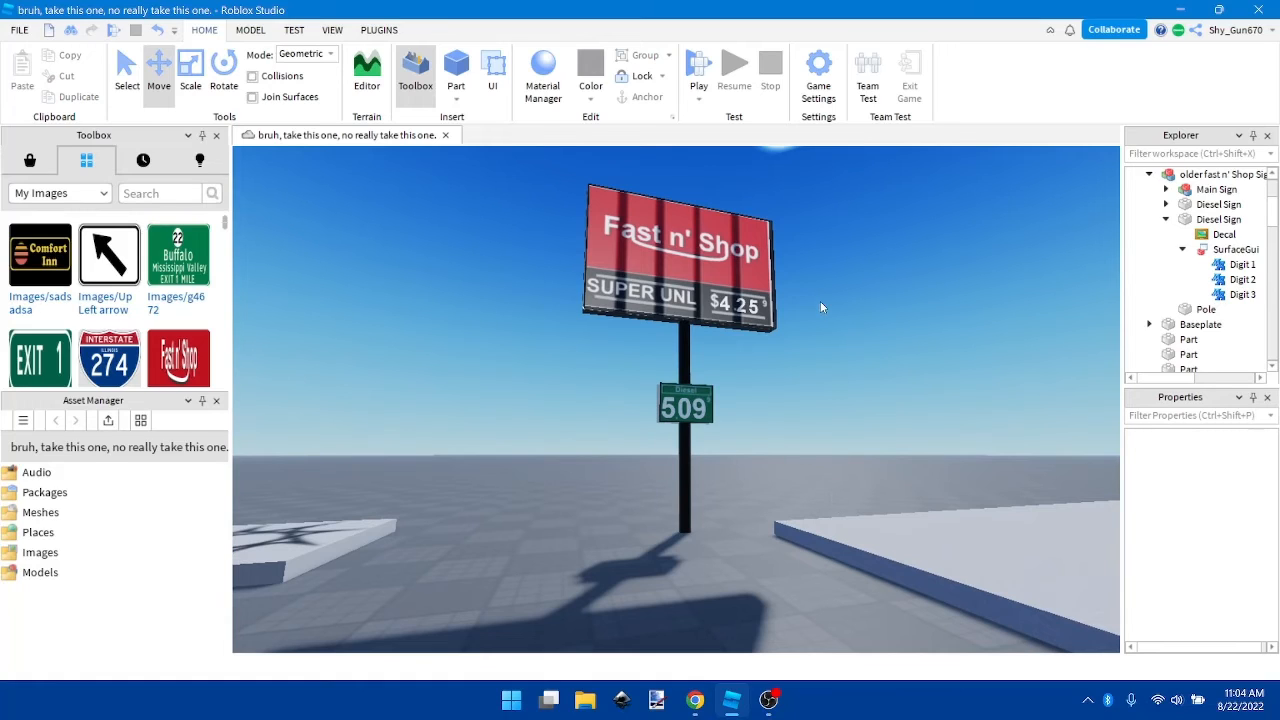
mouse_move(790, 397)
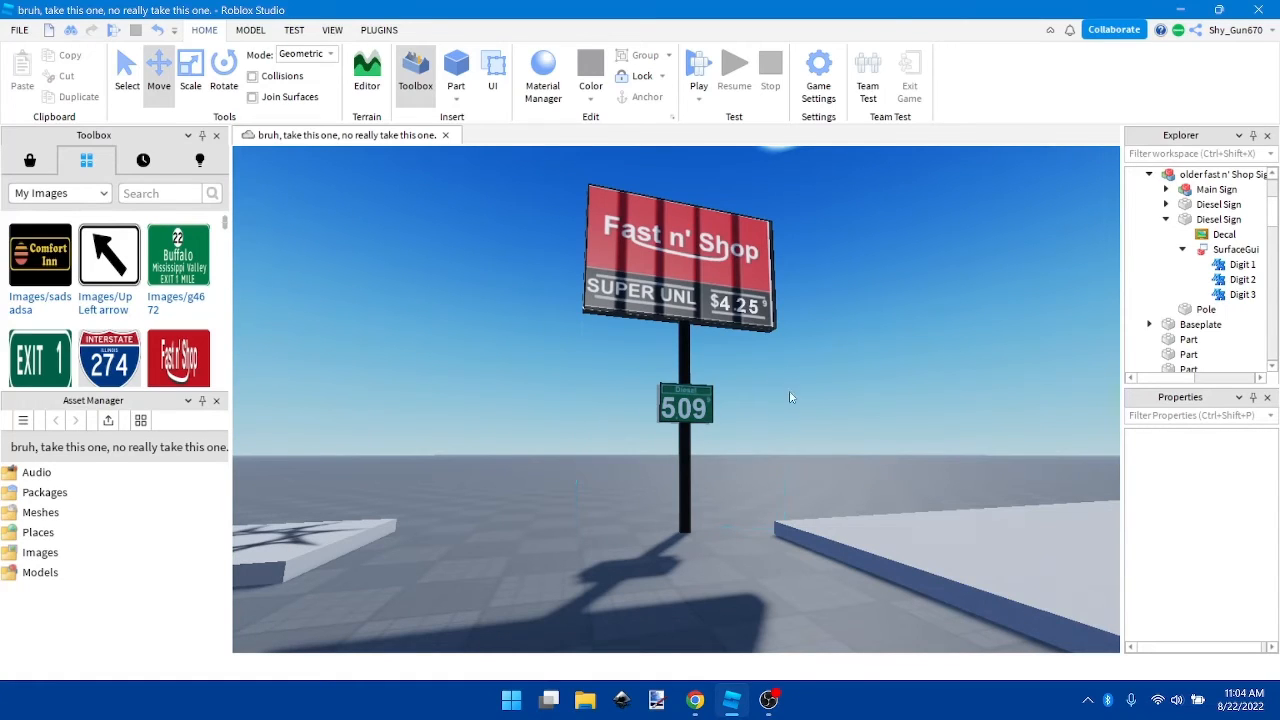
mouse_move(798, 343)
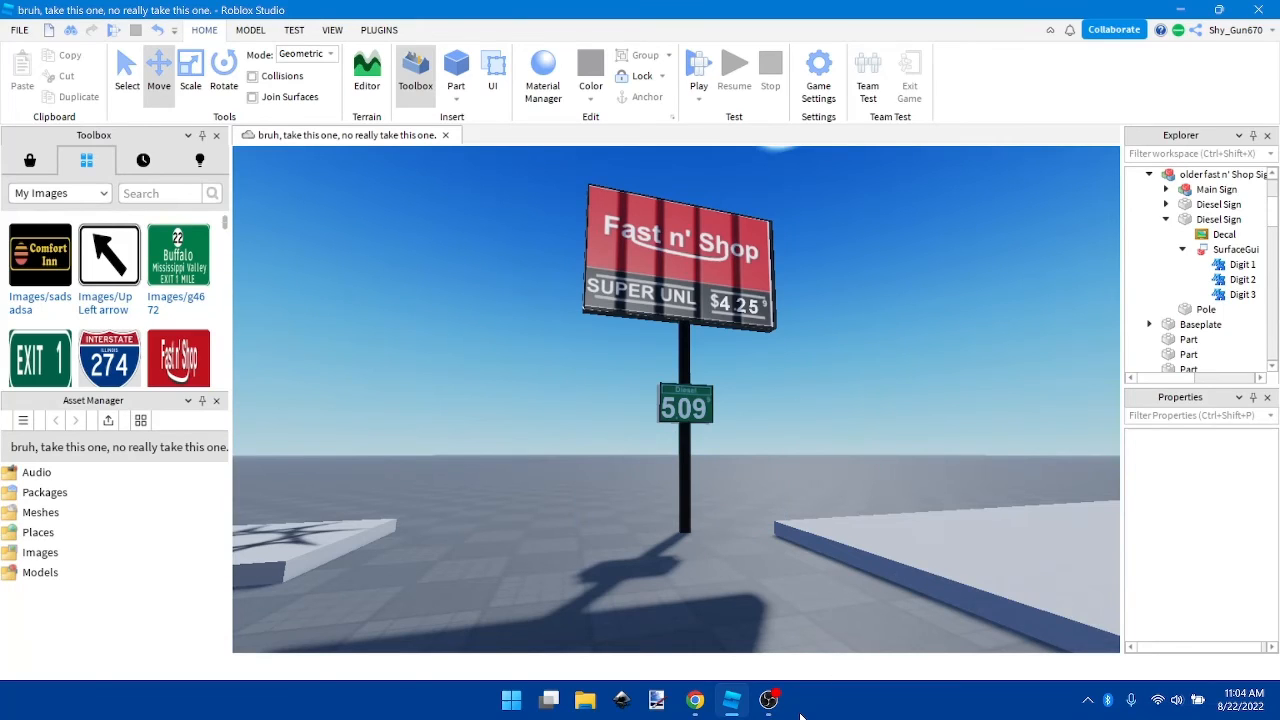
mouse_move(727, 538)
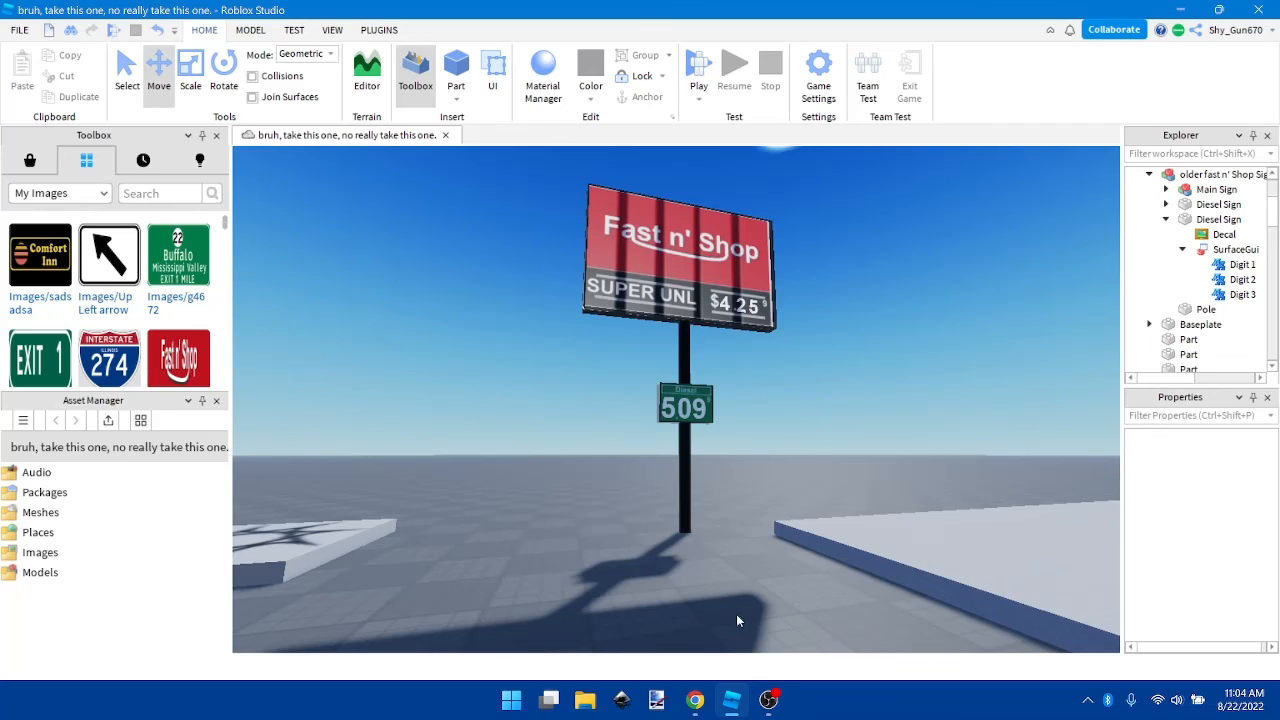
mouse_move(768, 699)
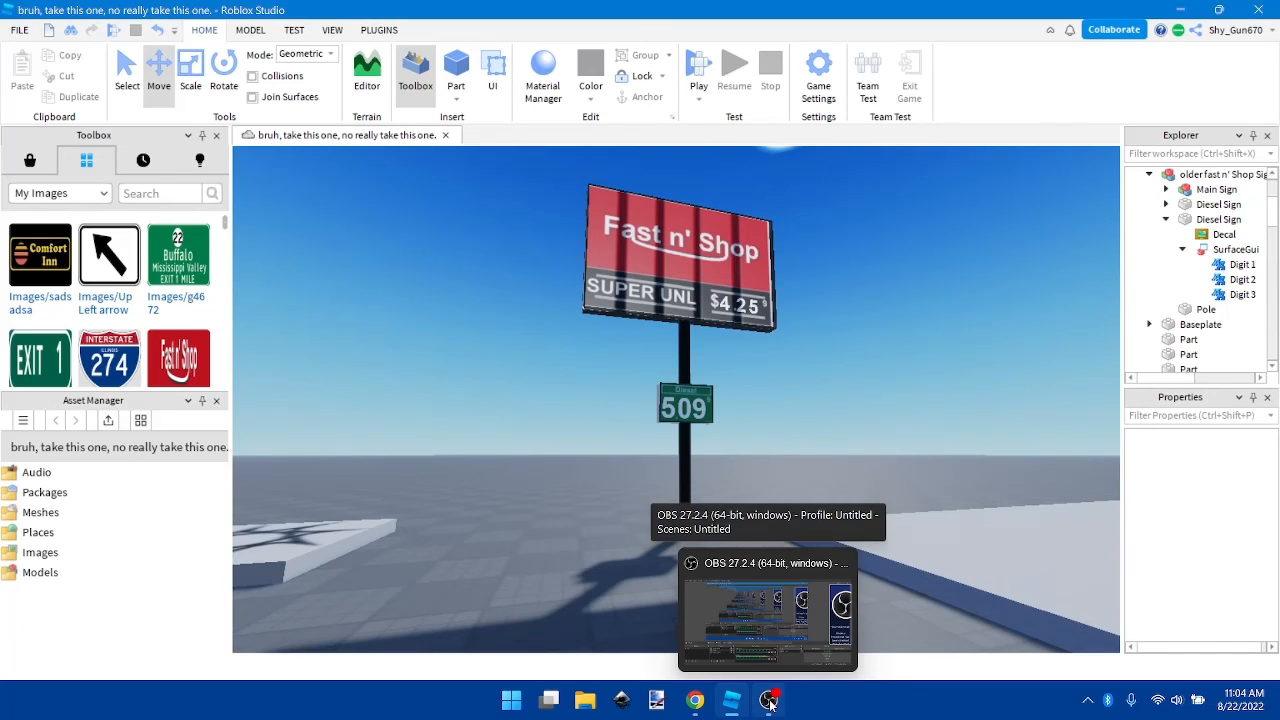